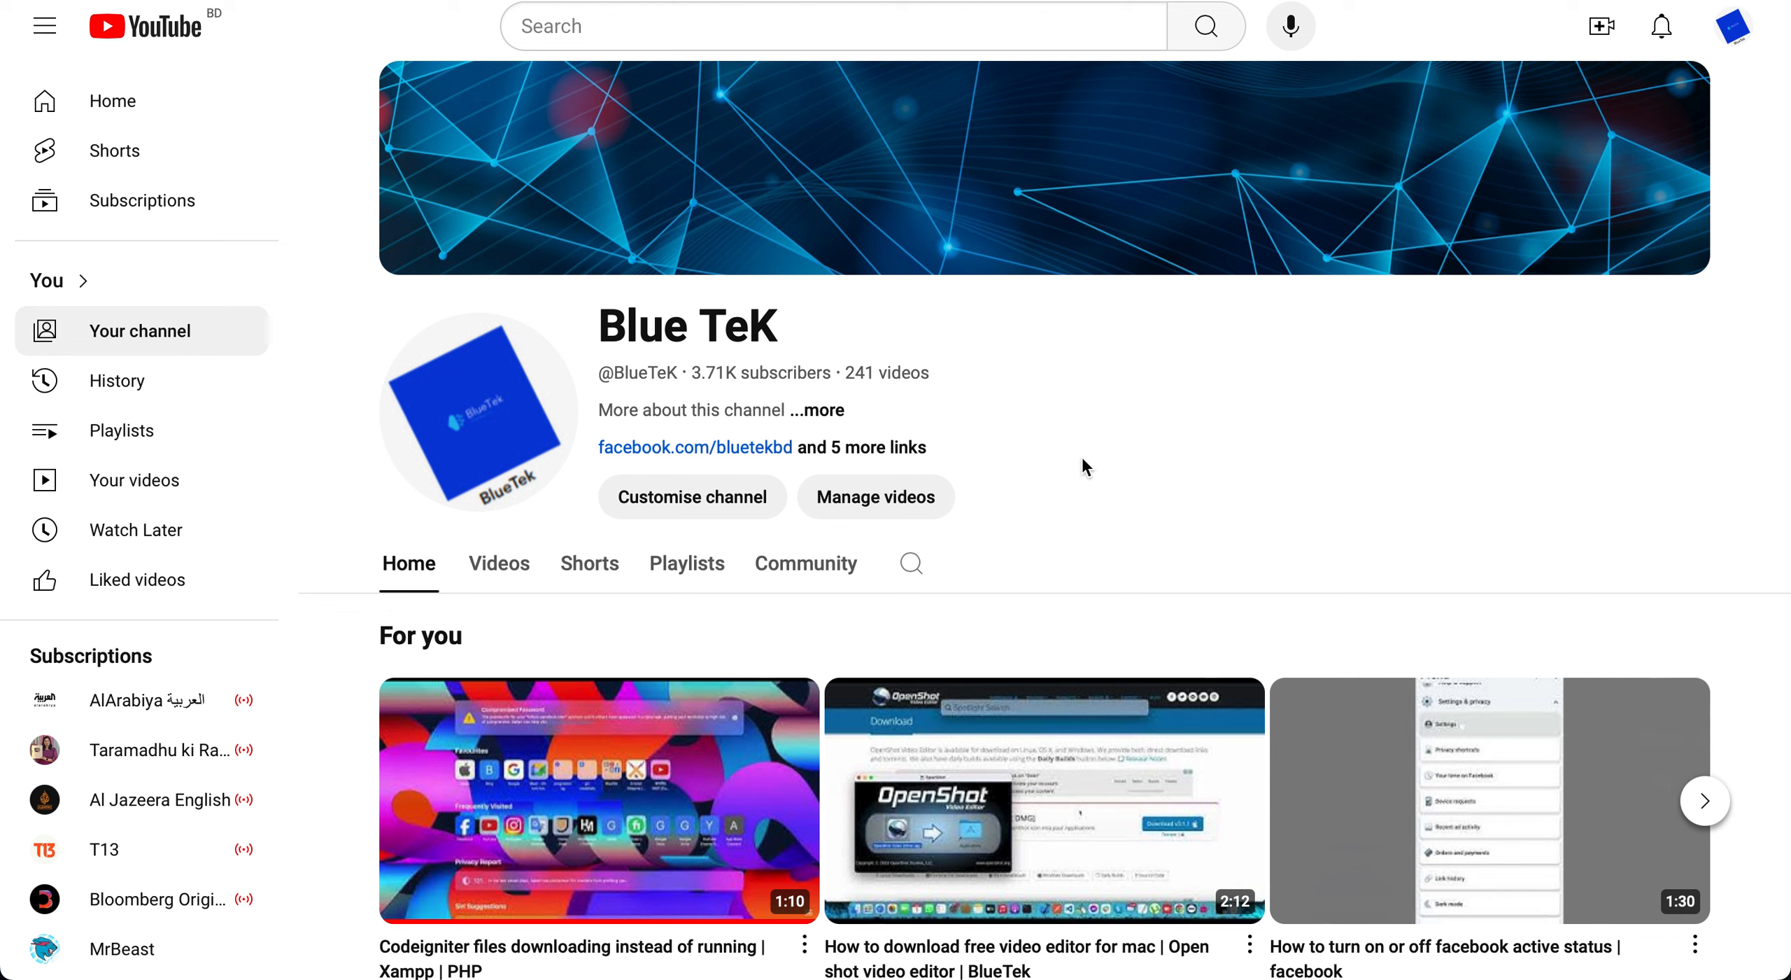
mouse_move(1782, 58)
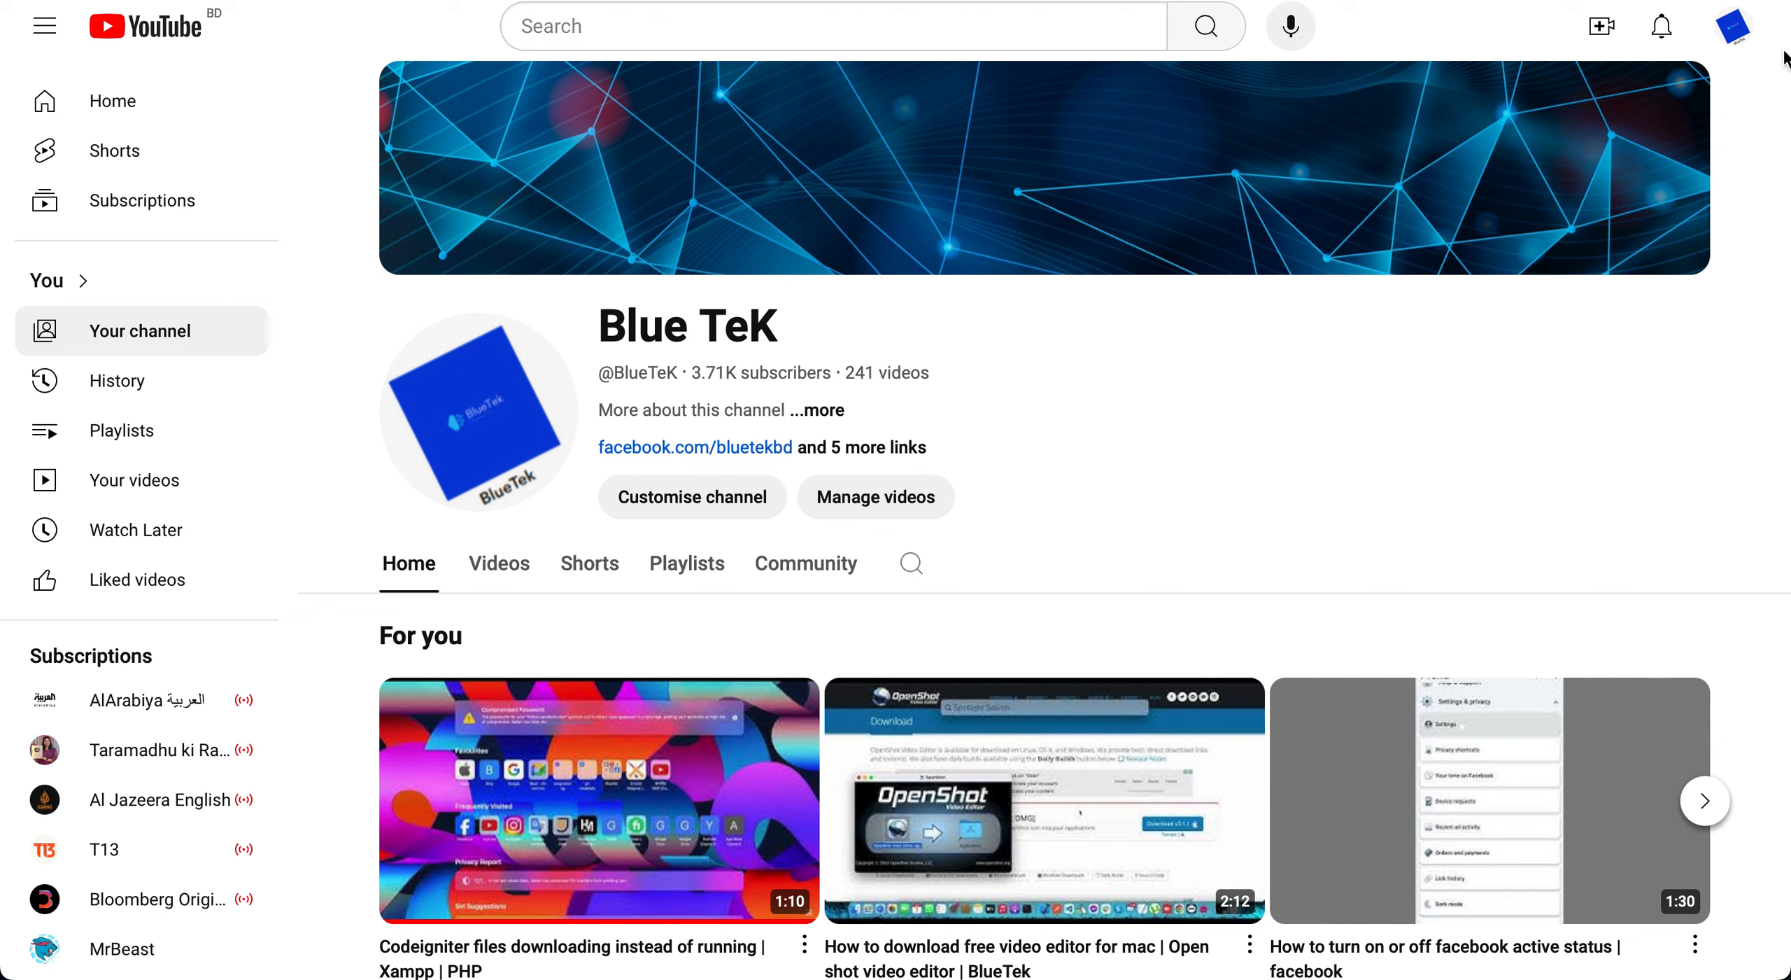
- Open the account menu from the profile avatar at top right
left_click(1731, 25)
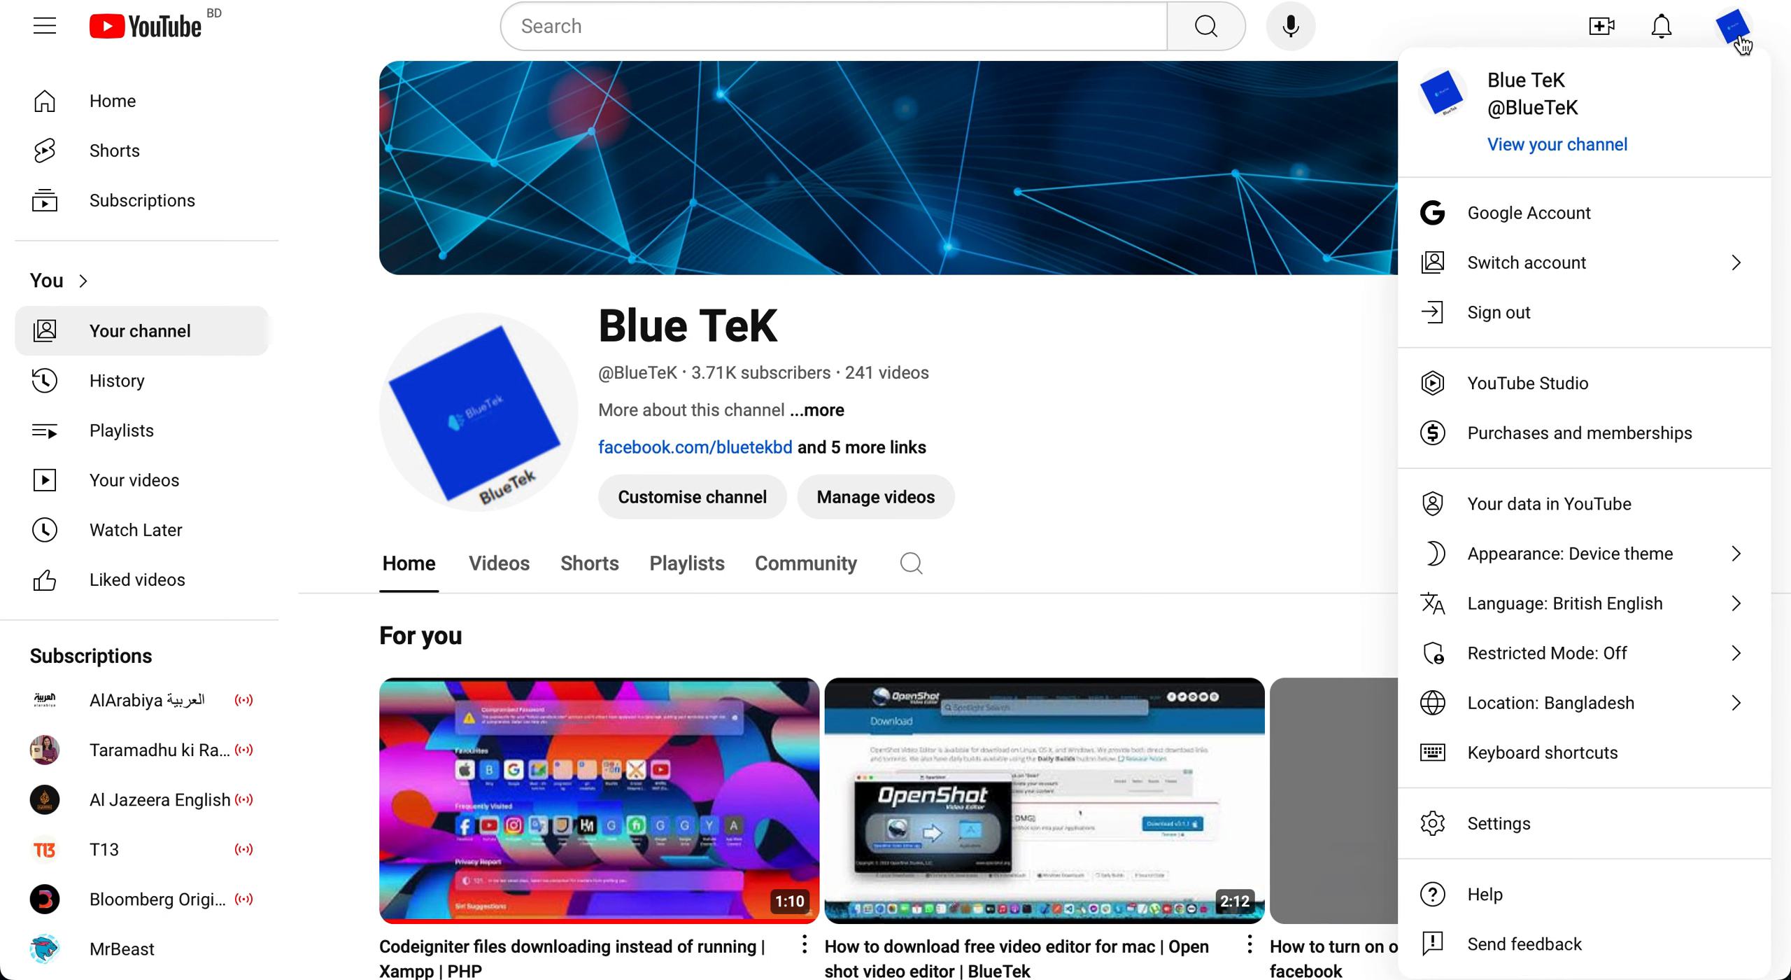
mouse_move(1765, 52)
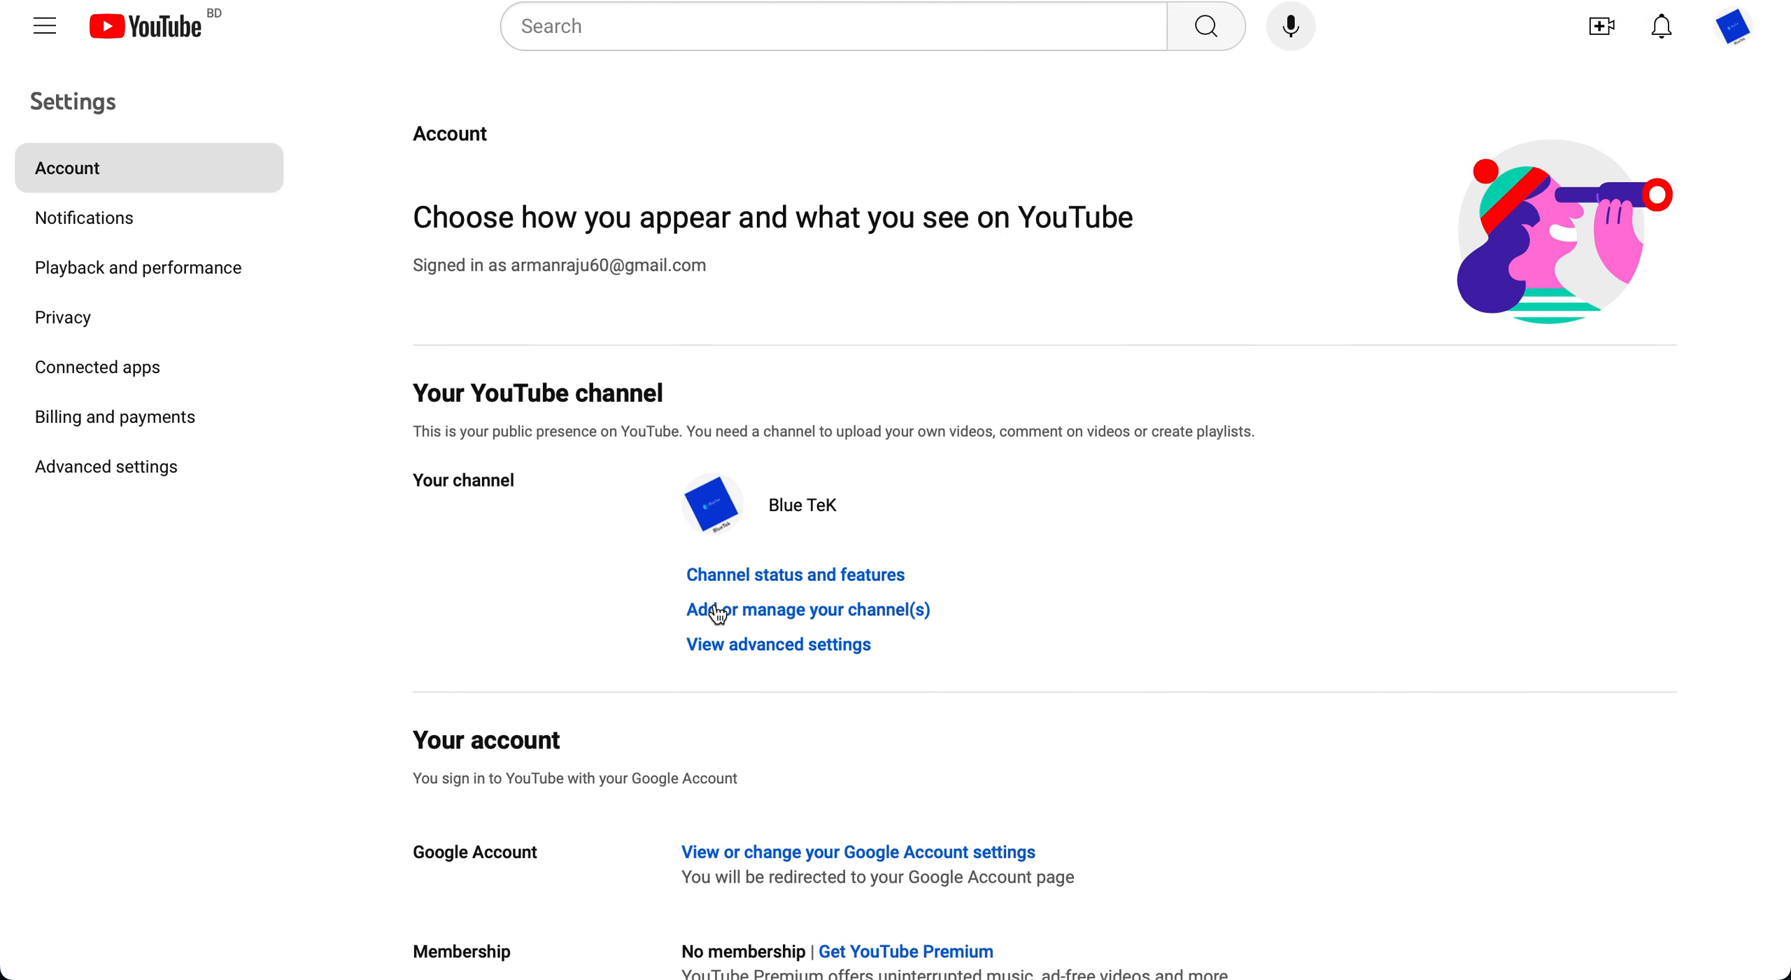
- Create a channel named 'Ori', acknowledging a new Google Account will be created
left_click(807, 609)
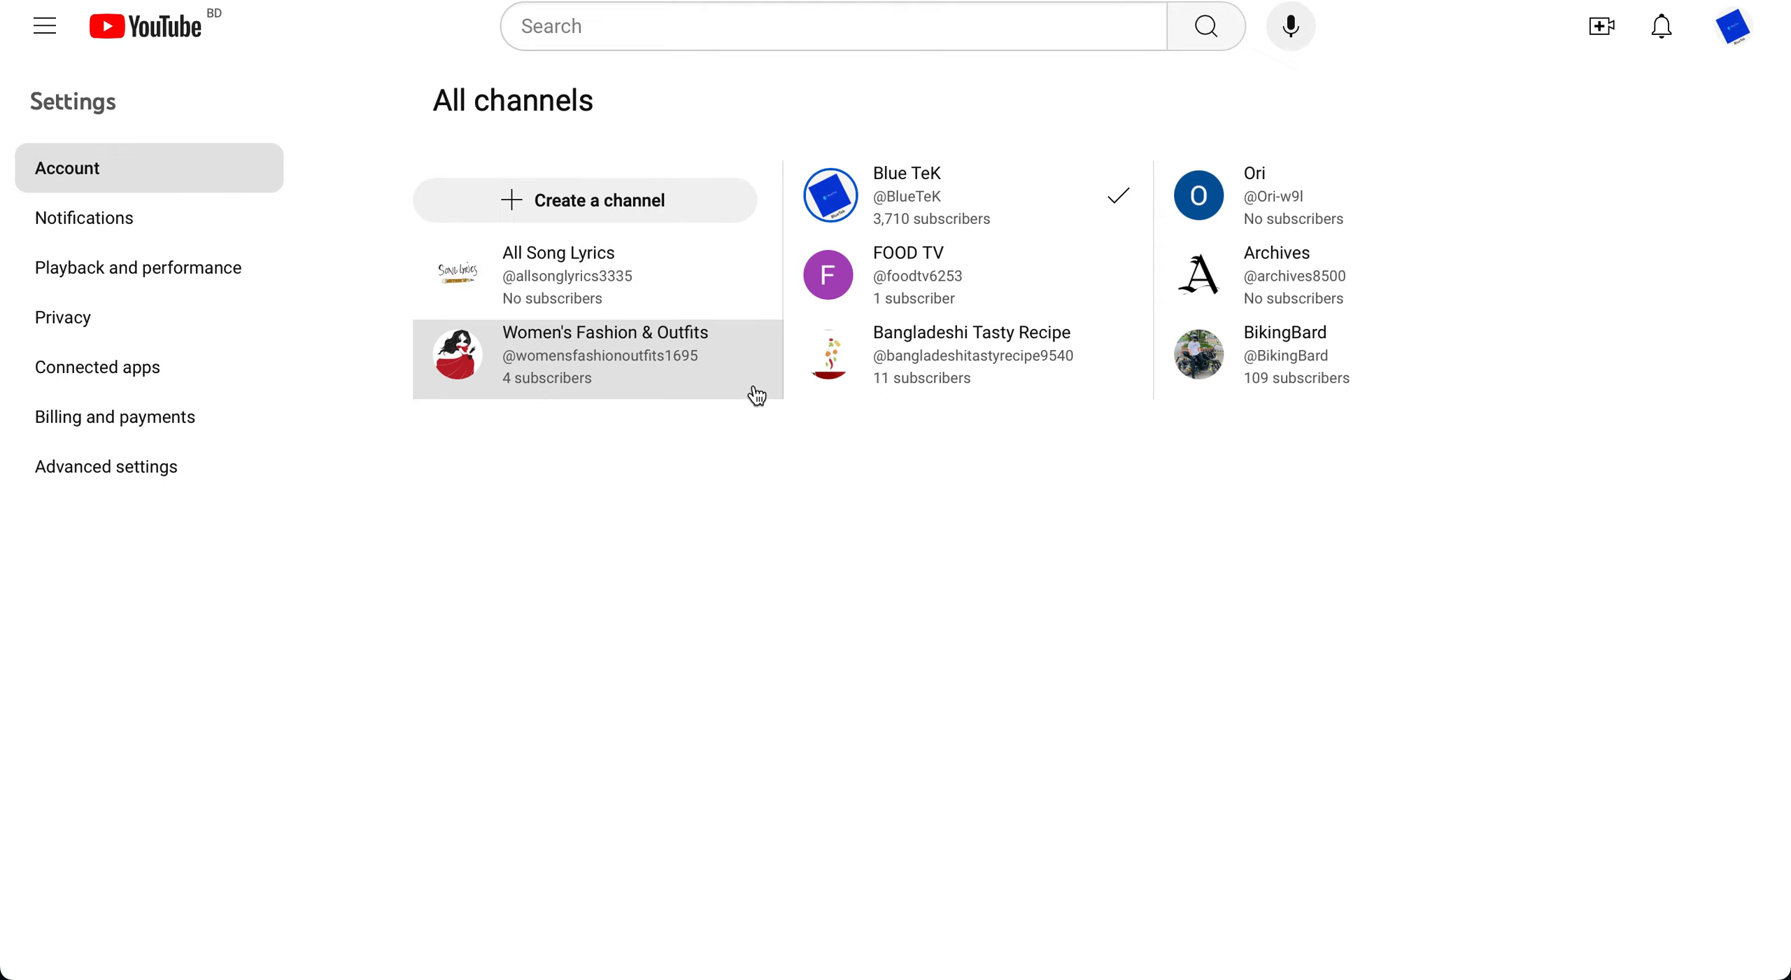
mouse_move(657, 318)
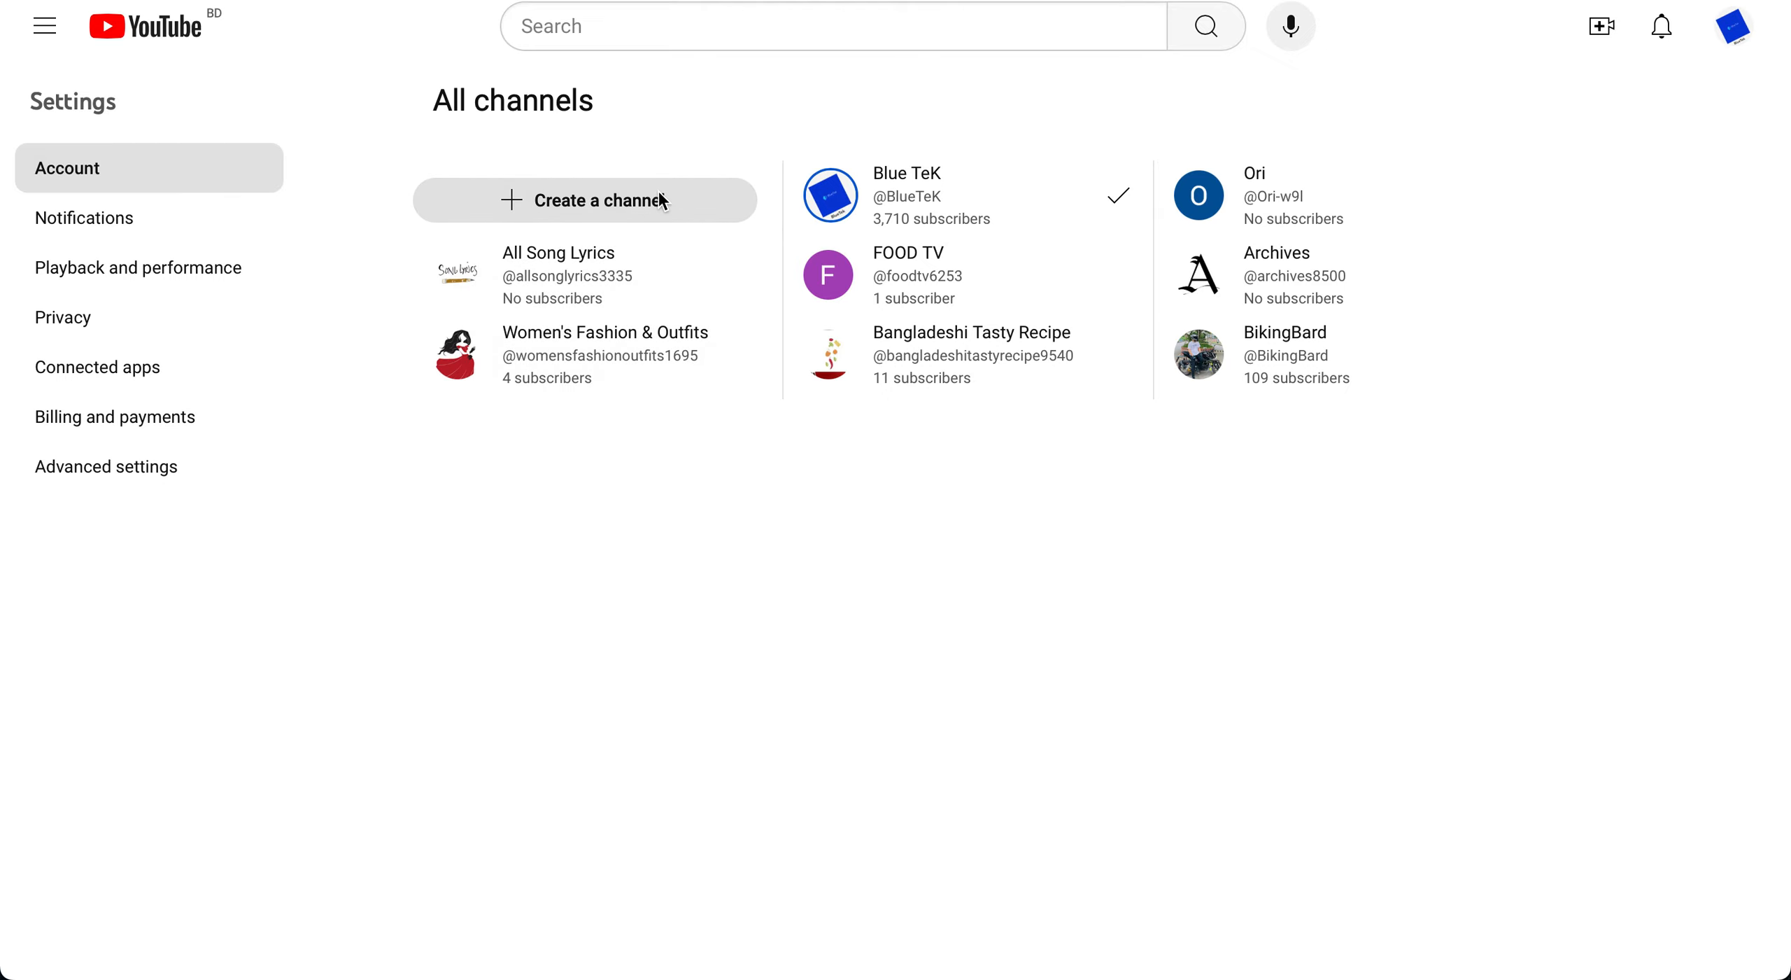
left_click(585, 200)
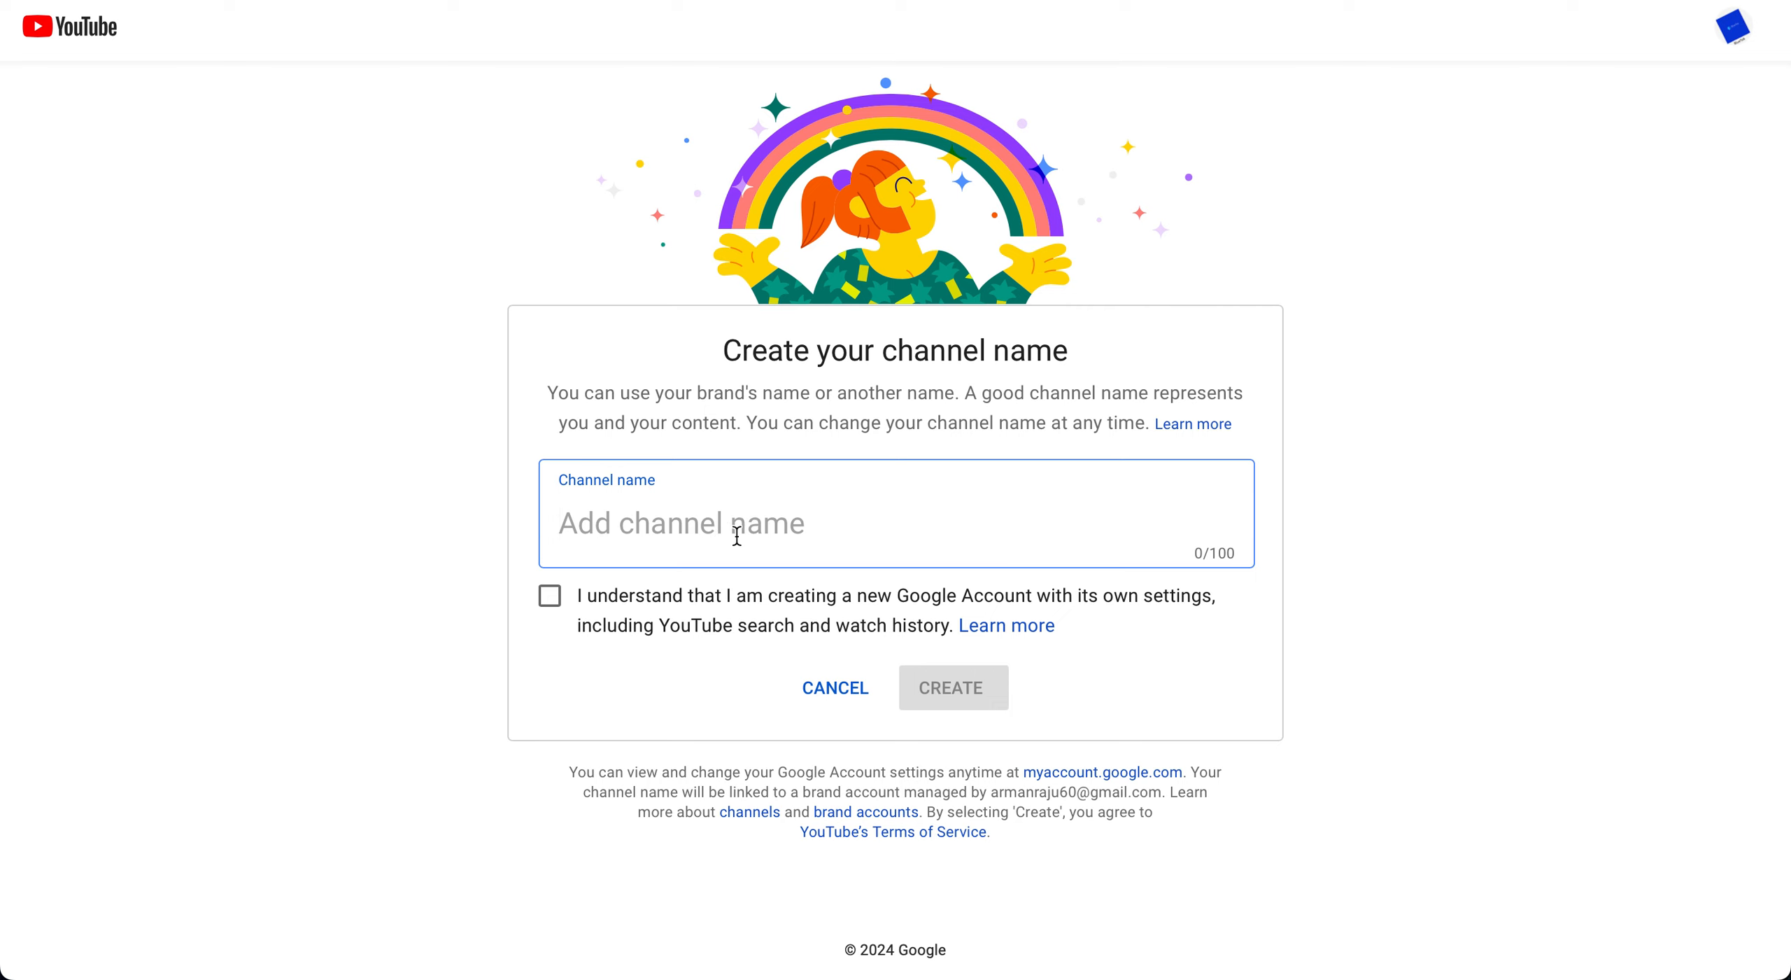
type("Ori")
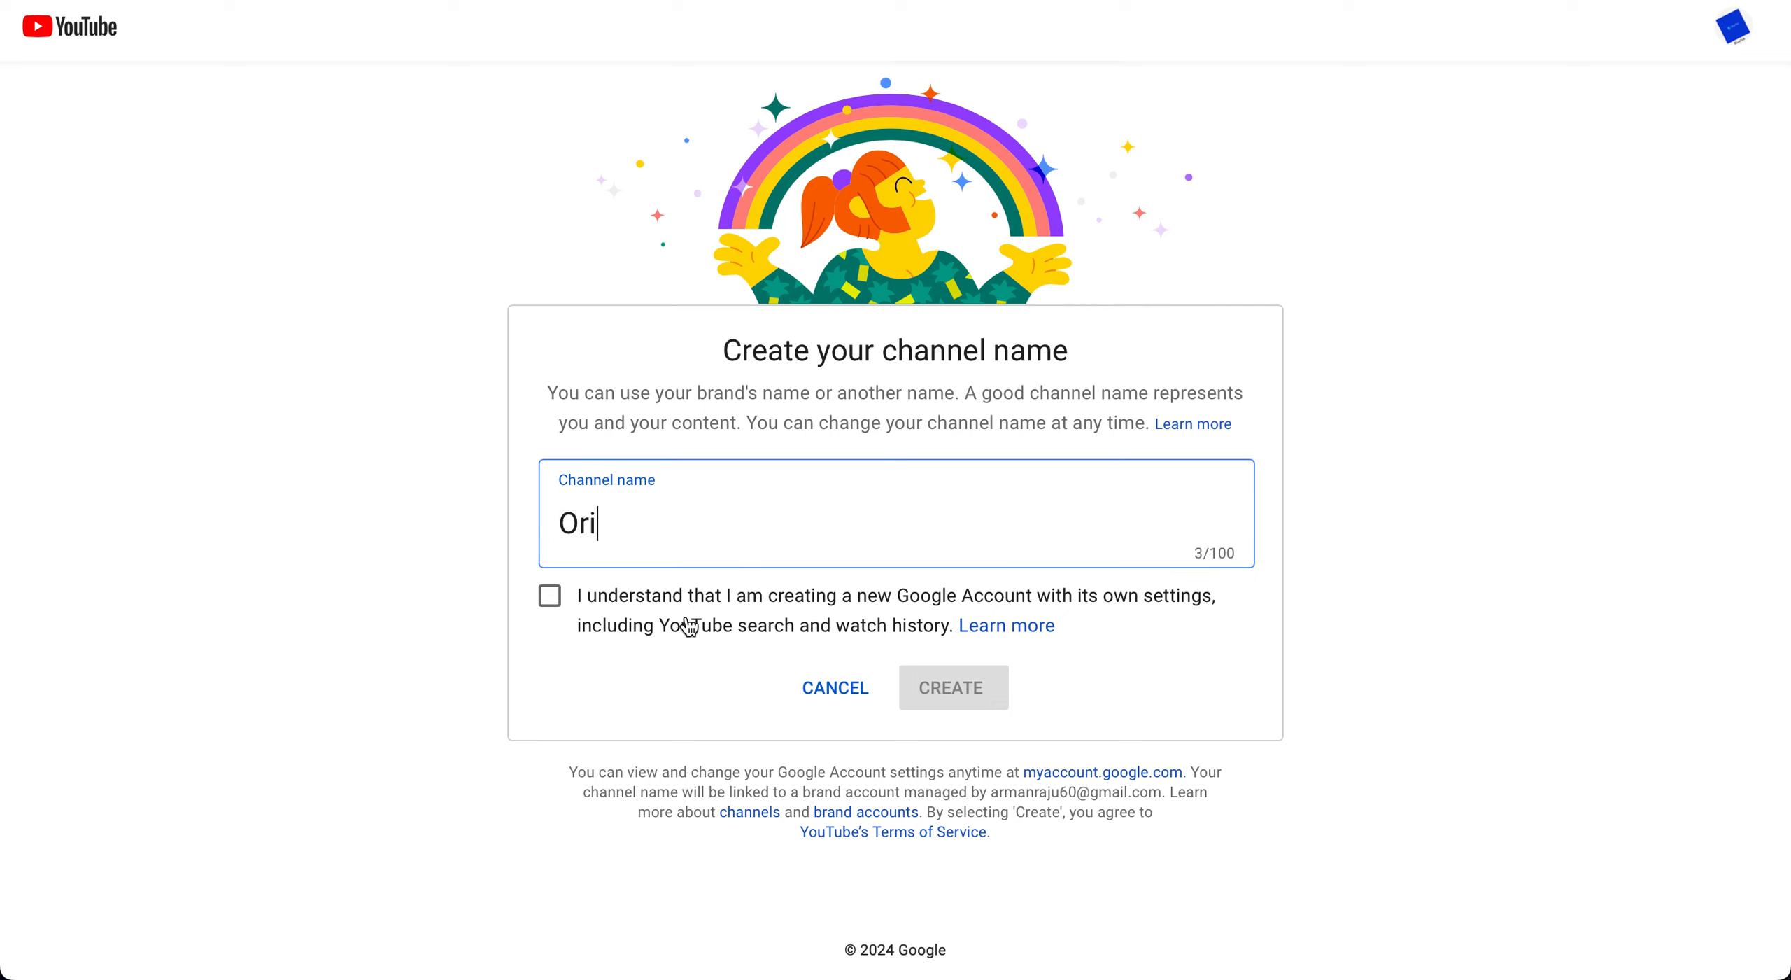
left_click(549, 595)
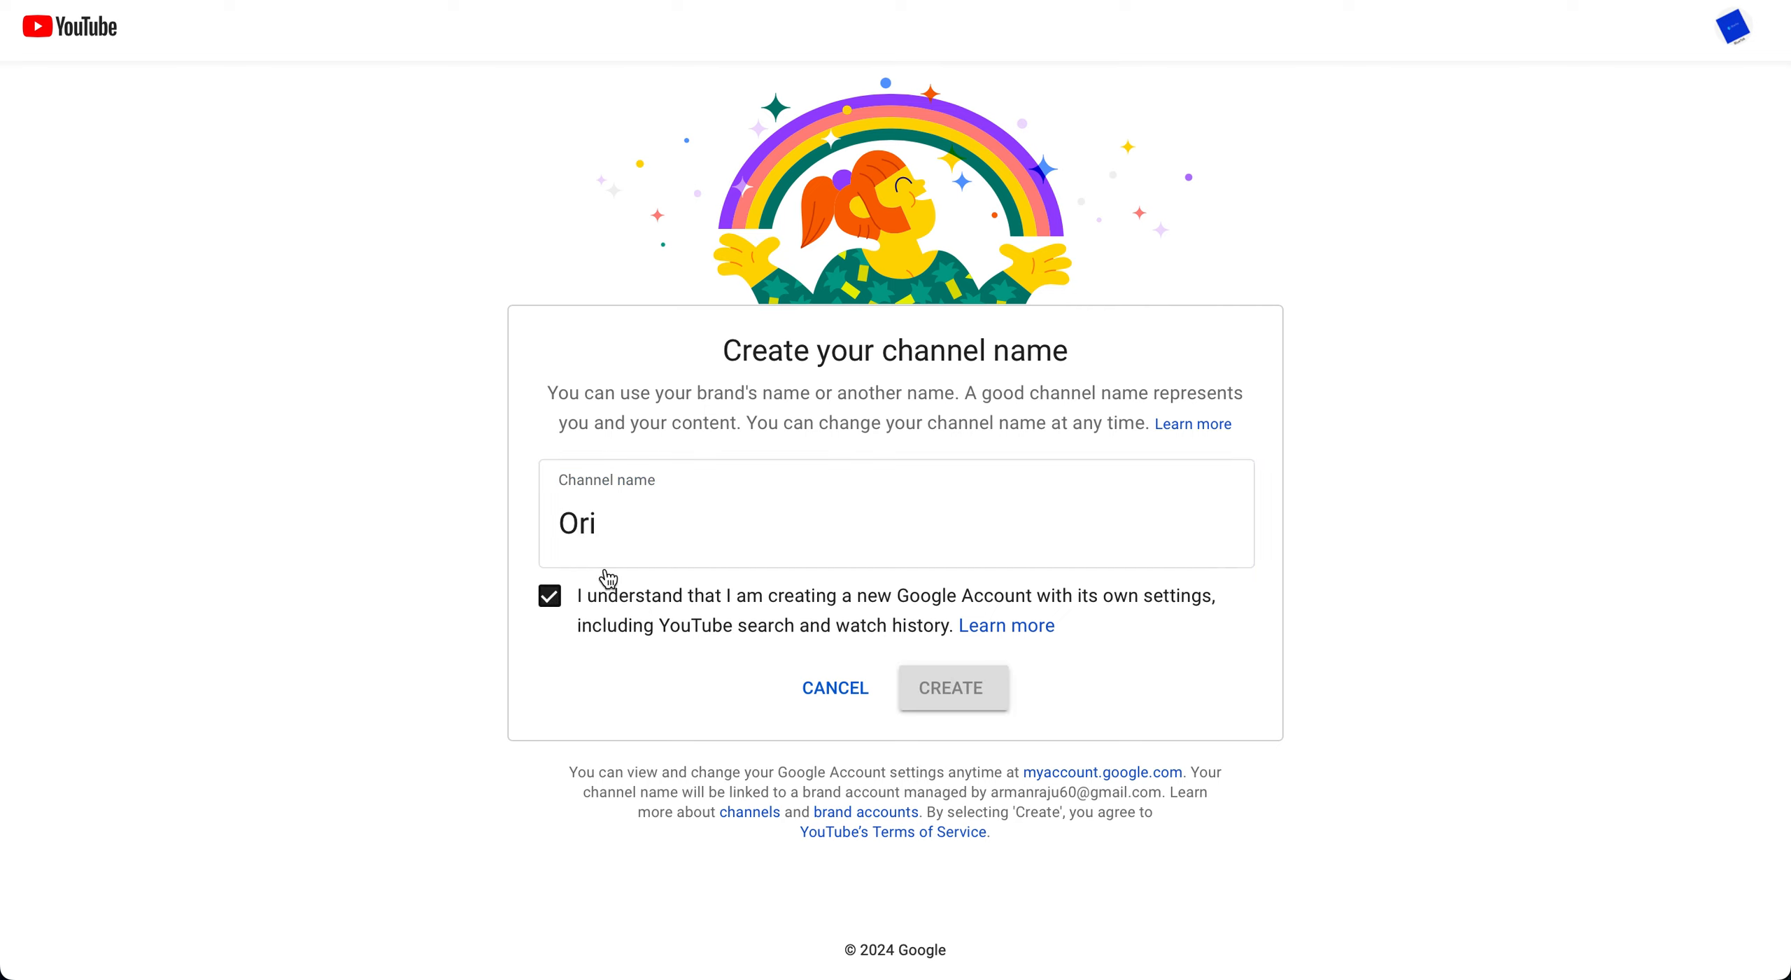
left_click(952, 687)
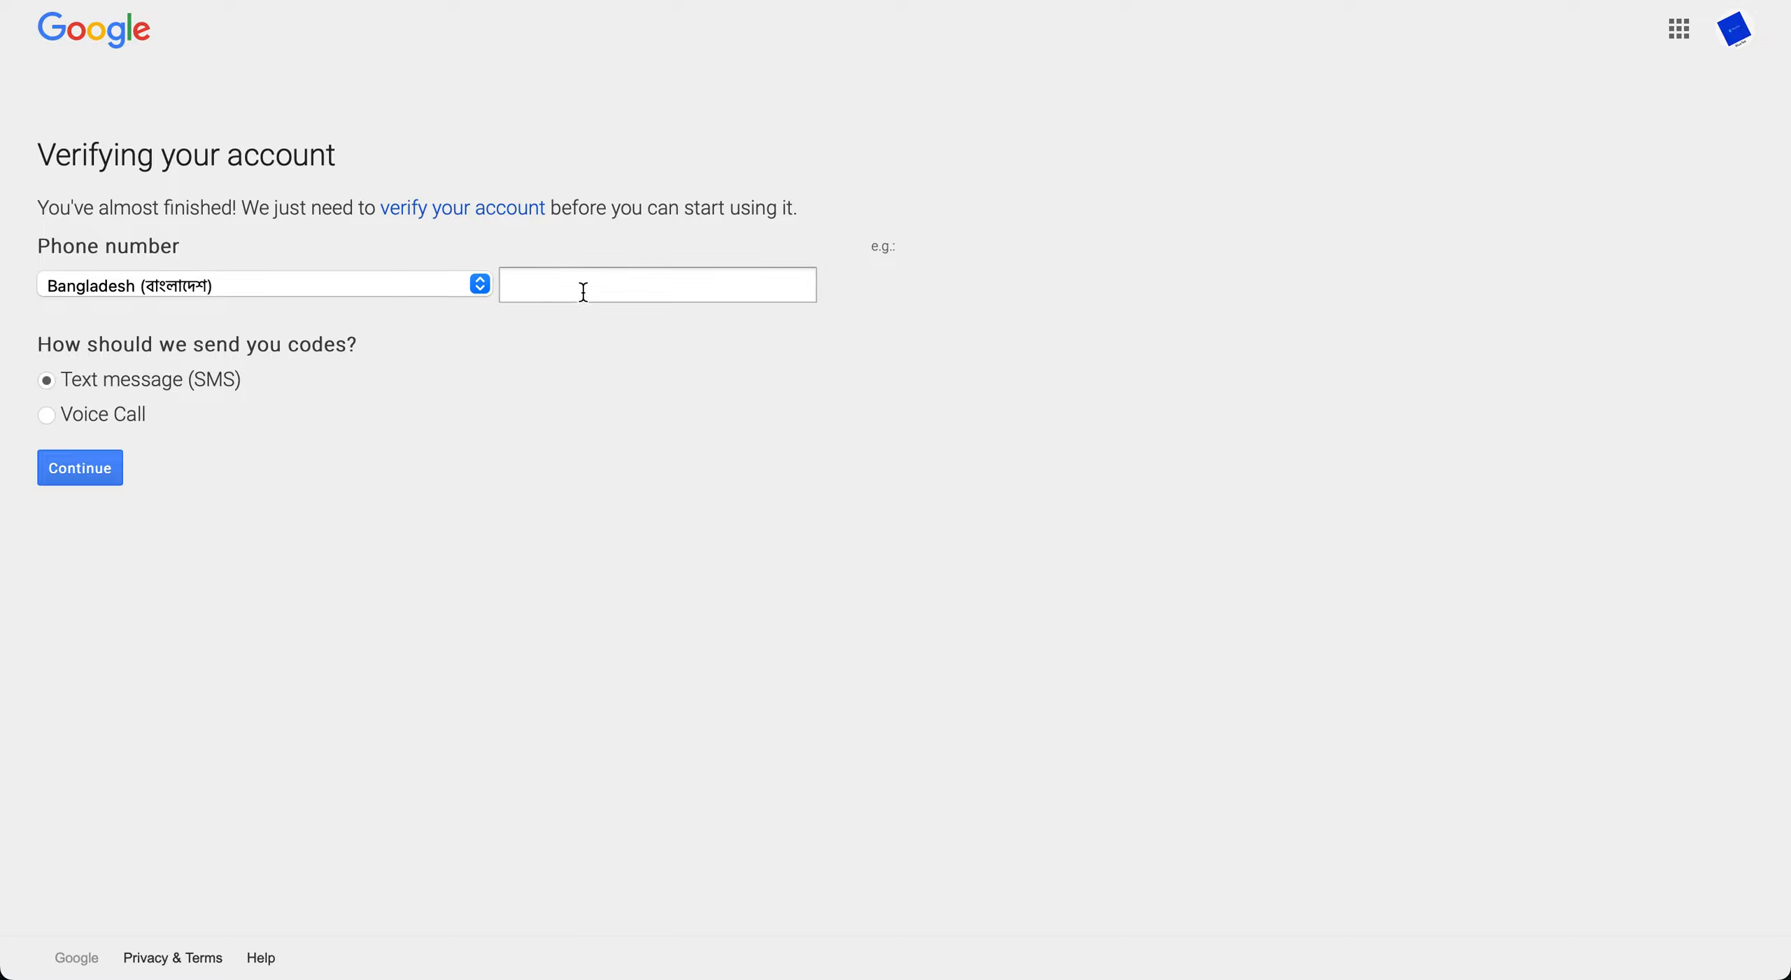
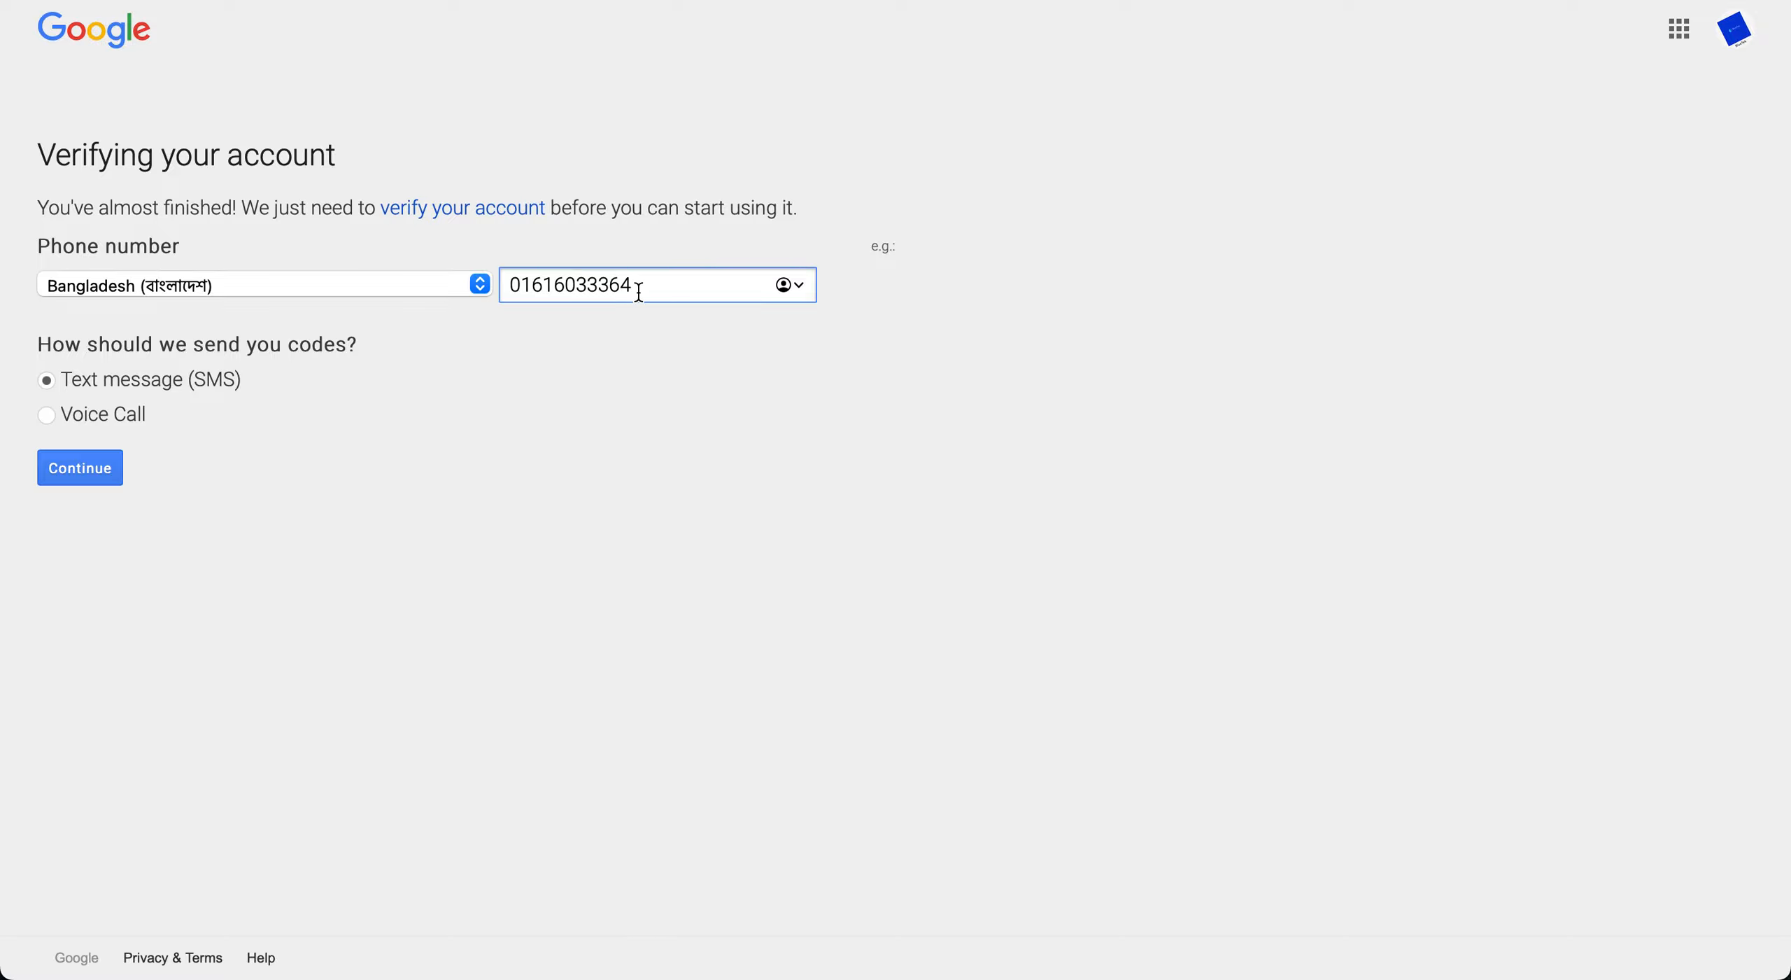
- Submit the phone number to receive an SMS verification code
left_click(79, 466)
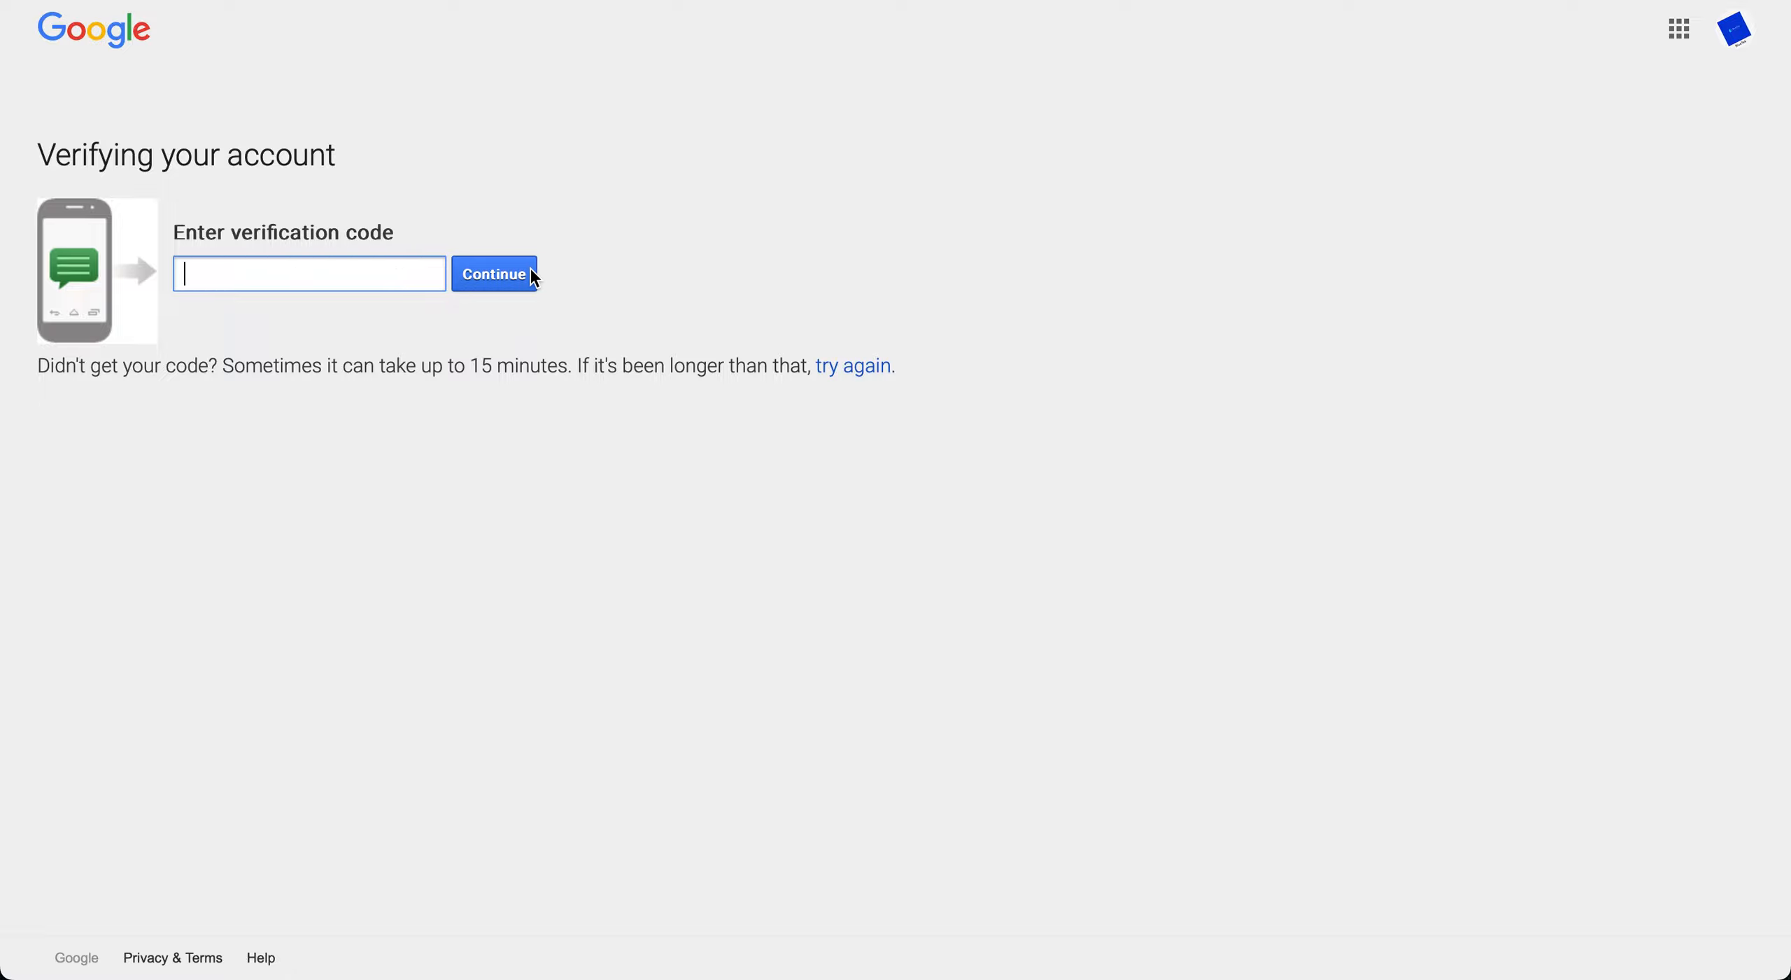
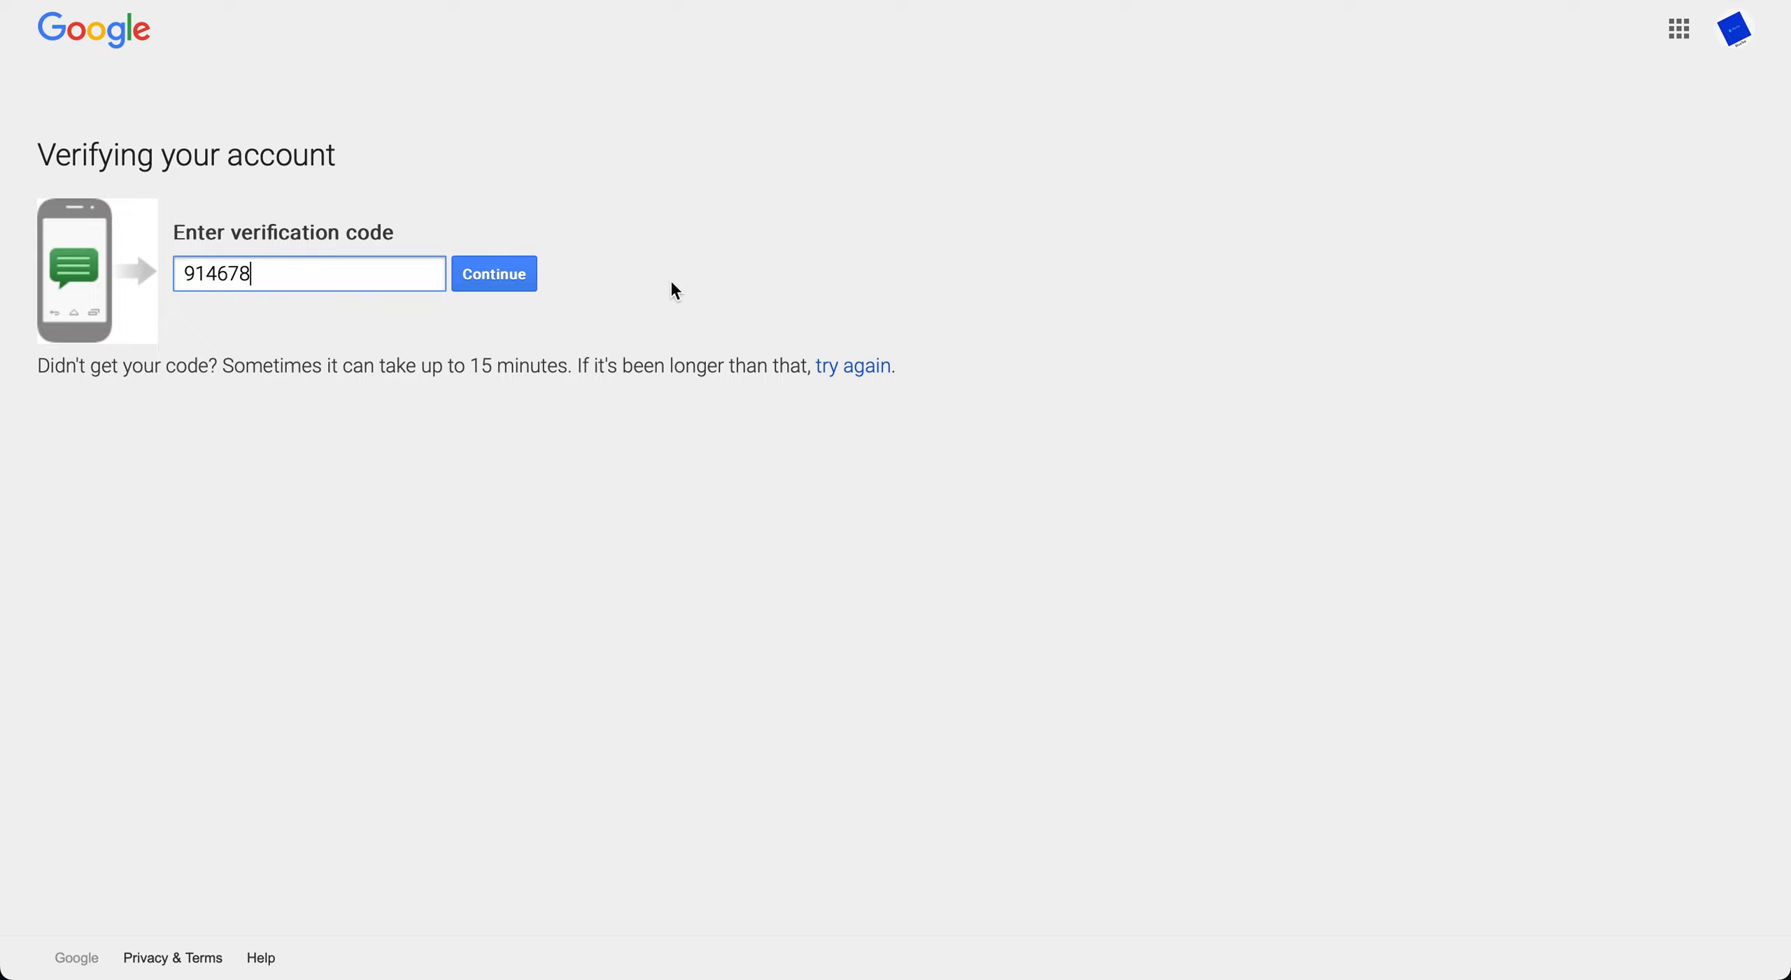
- Enter the received verification code and submit it to finish verification
left_click(493, 273)
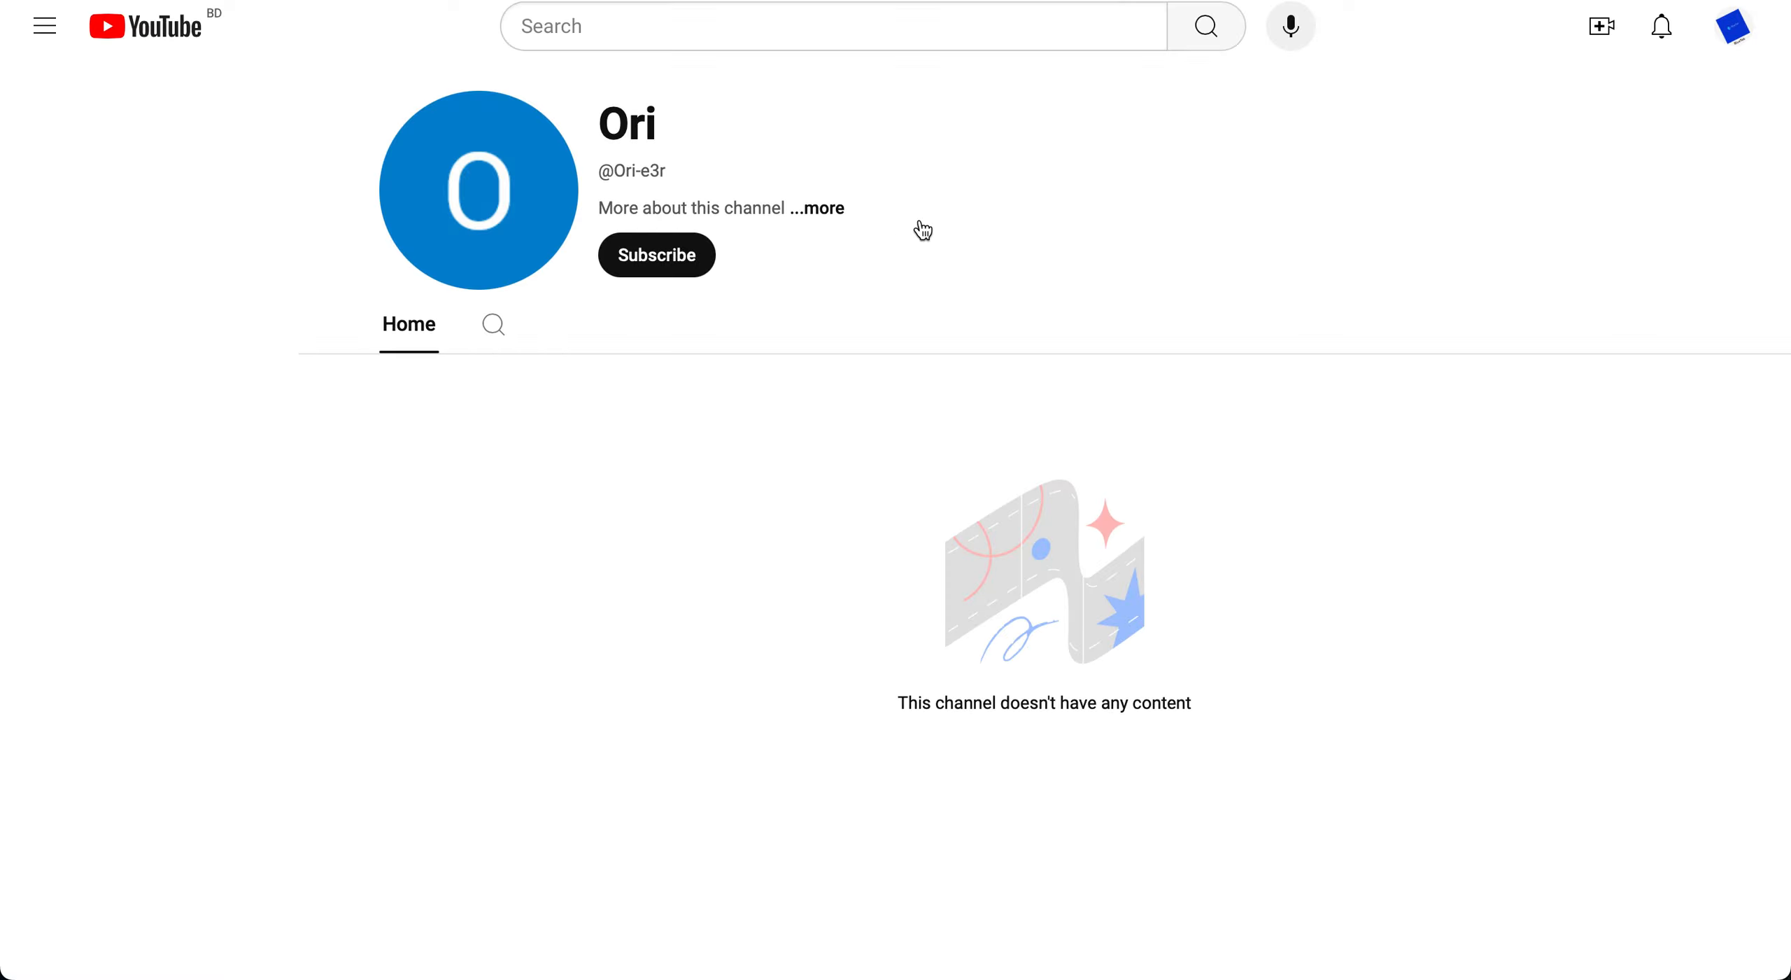
- Show the navigation sidebar beside the empty Ori channel page
left_click(44, 25)
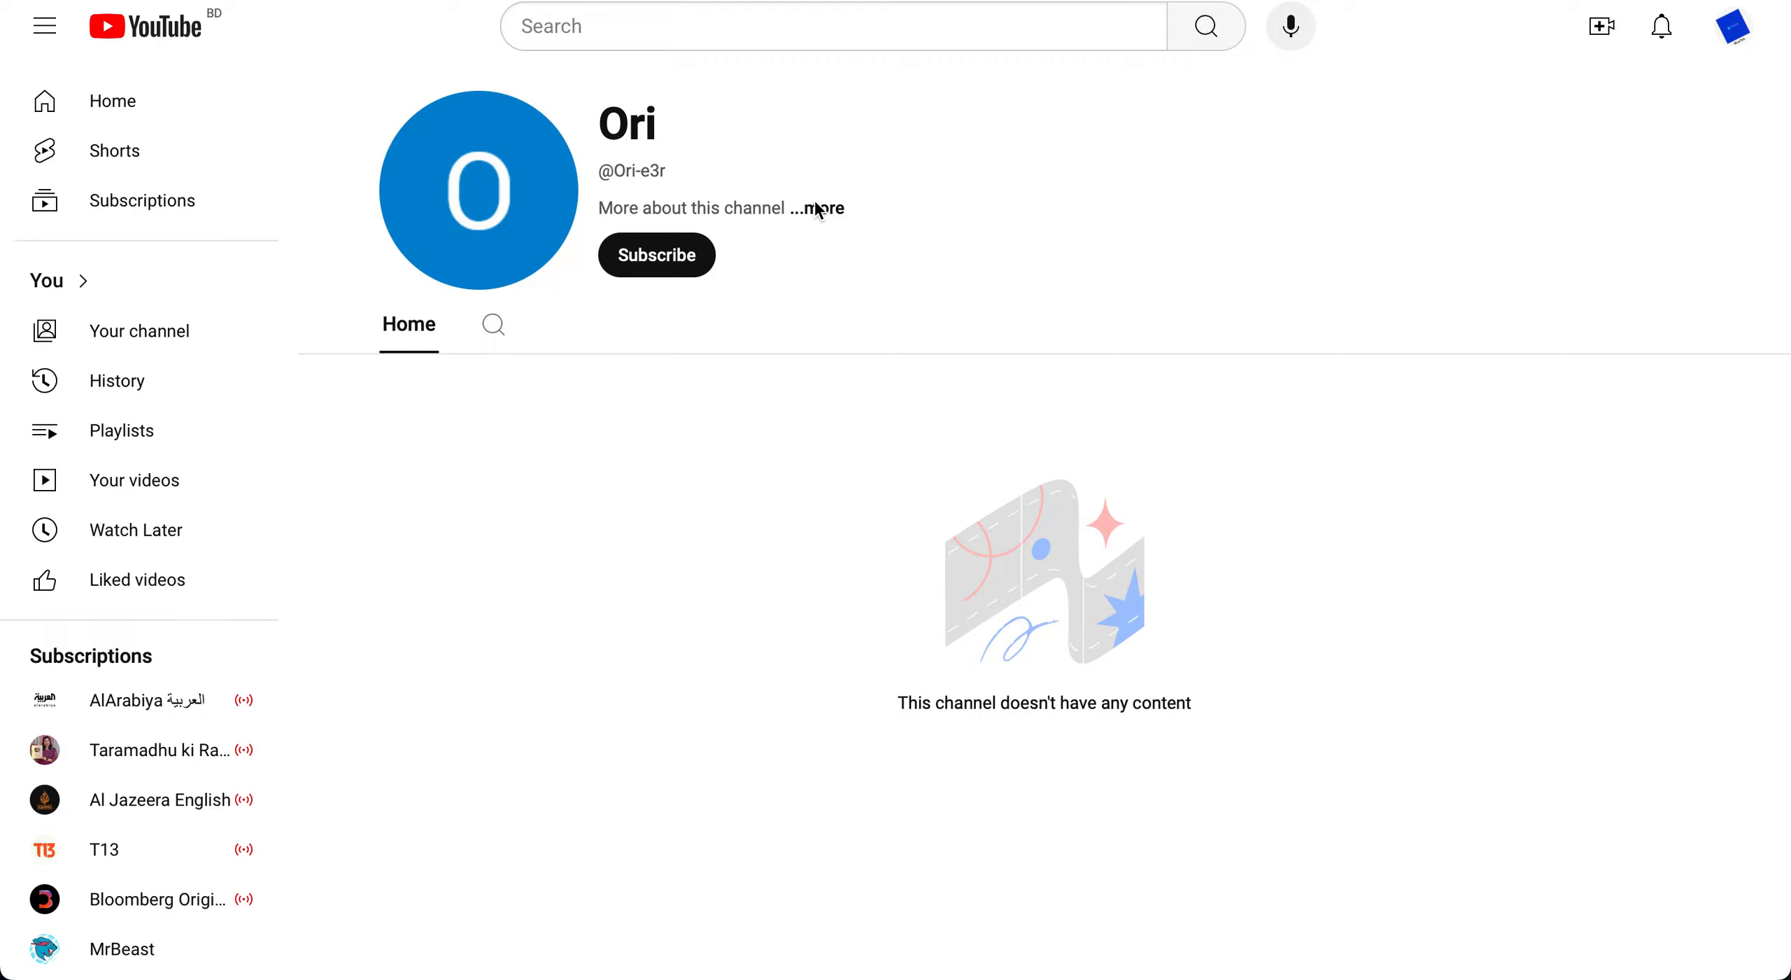
mouse_move(818, 215)
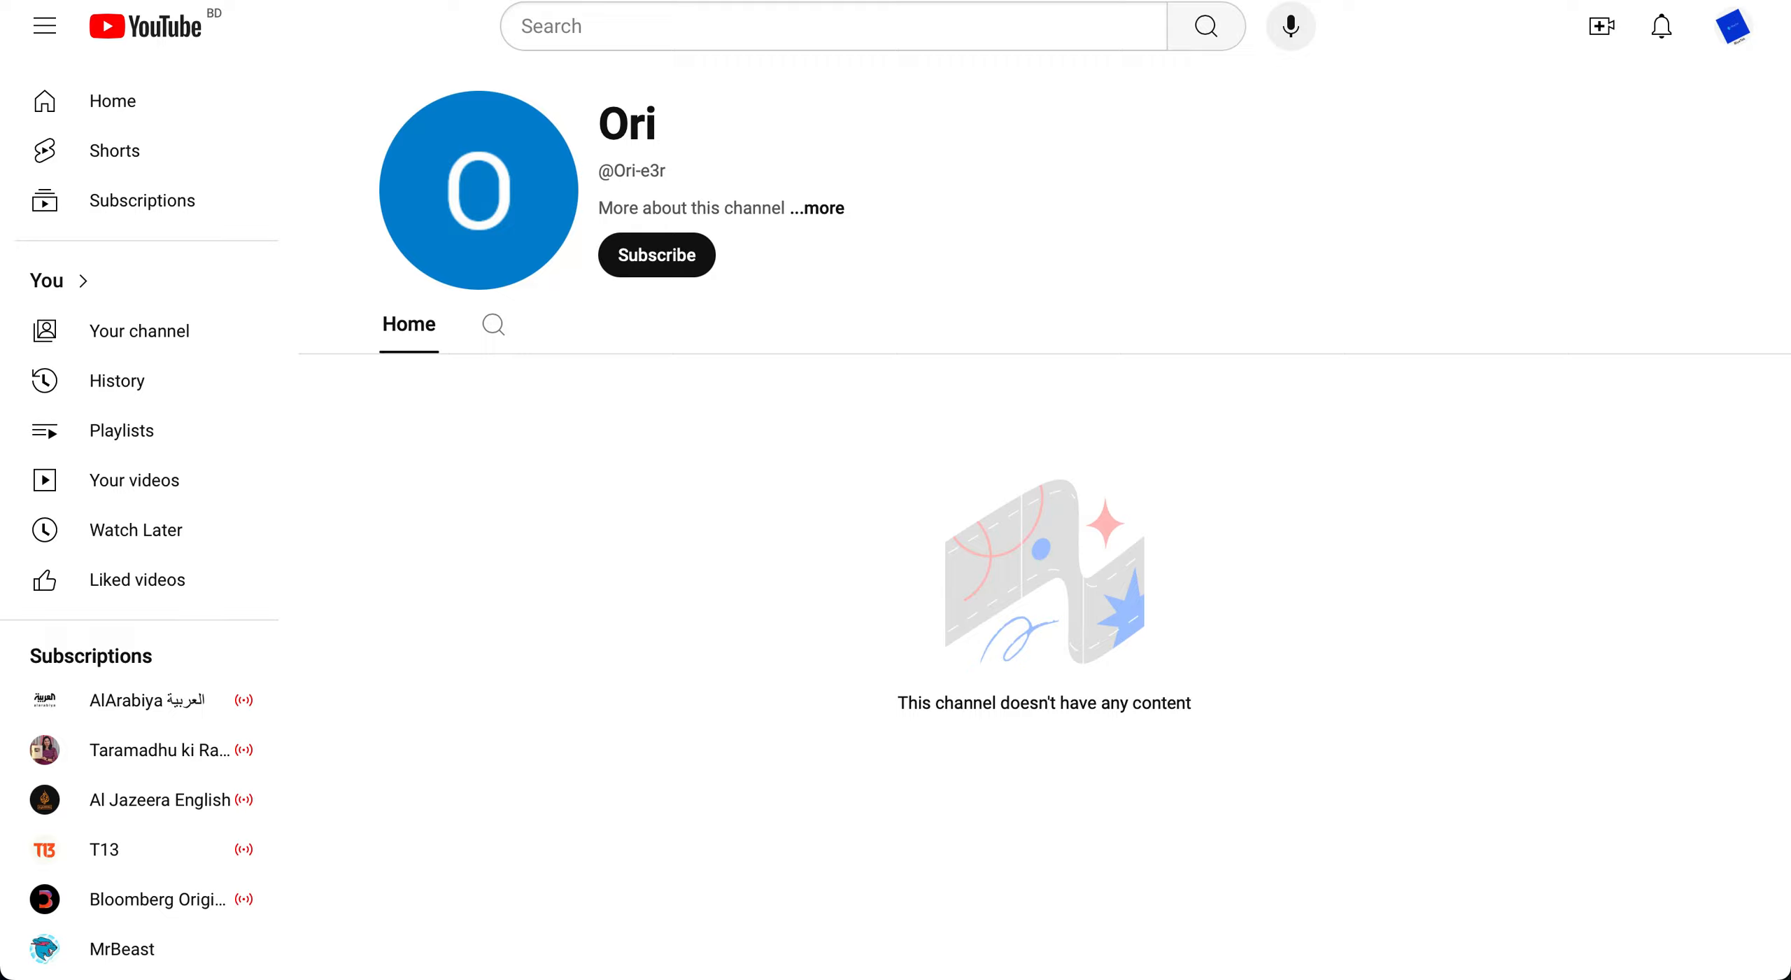